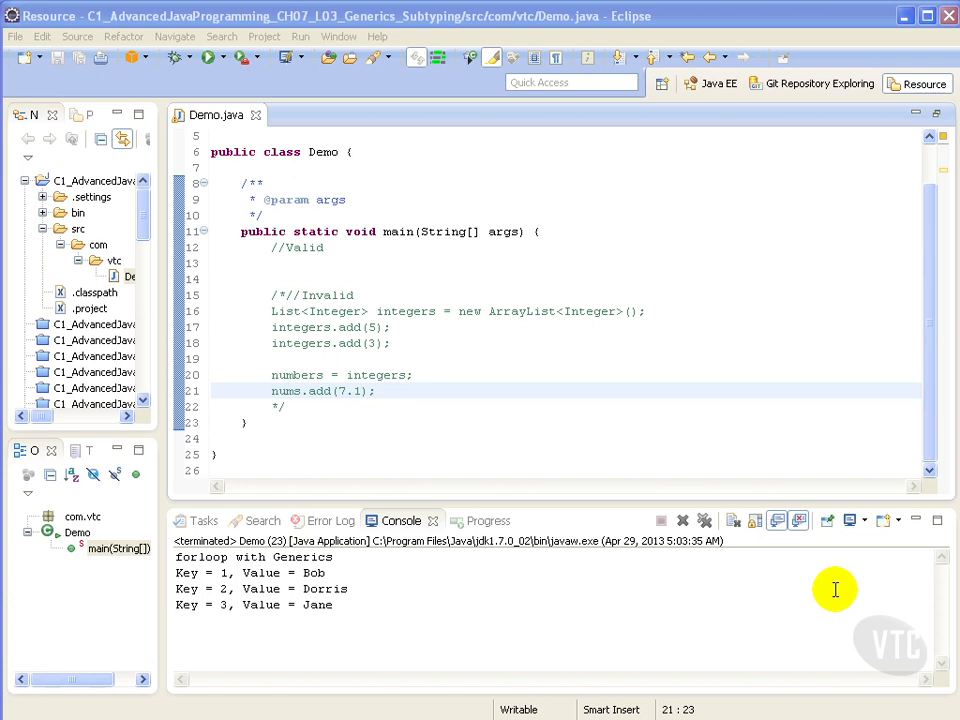
pyautogui.moveTo(866, 642)
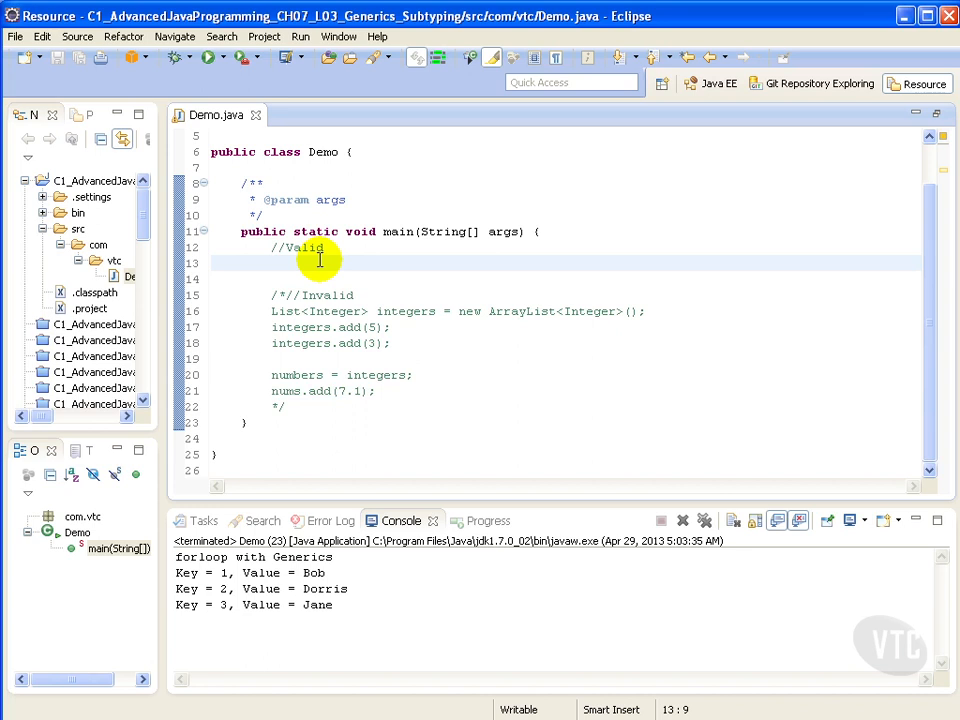
# Write List<Number> numbers = new ArrayList<Number>(); under the //Valid comment.
pyautogui.write('List<>')
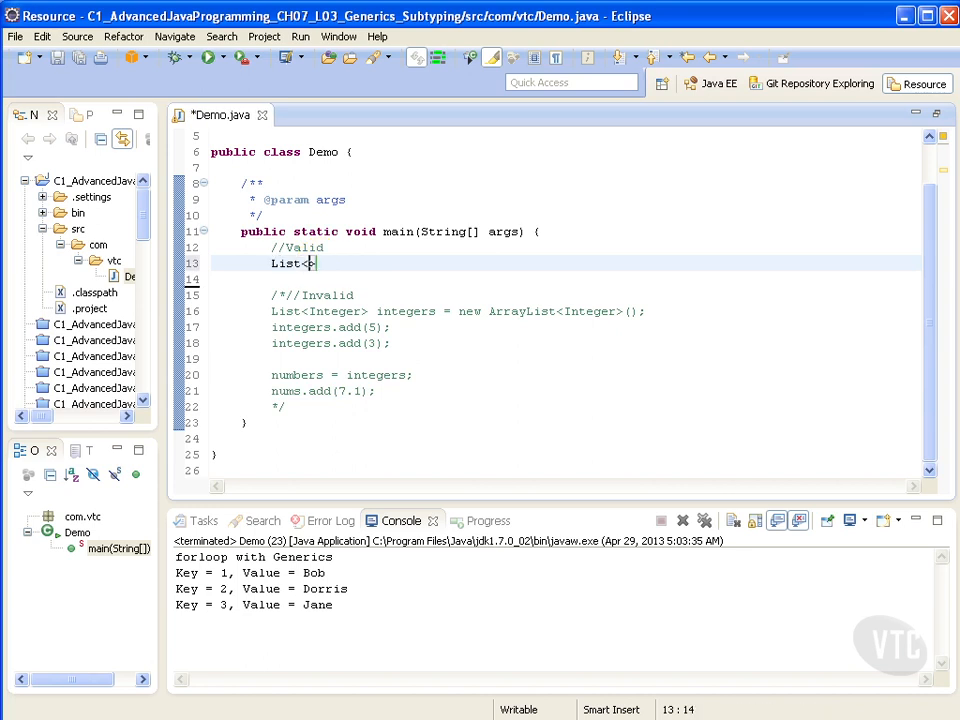
pyautogui.write('Number> numbers')
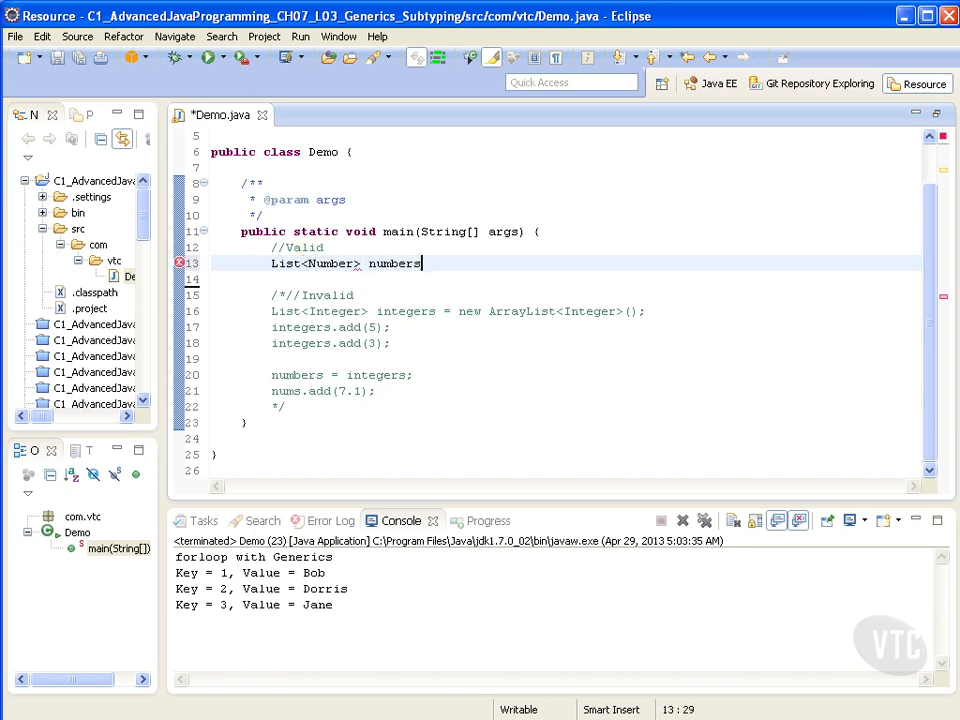
pyautogui.write('= new Arr')
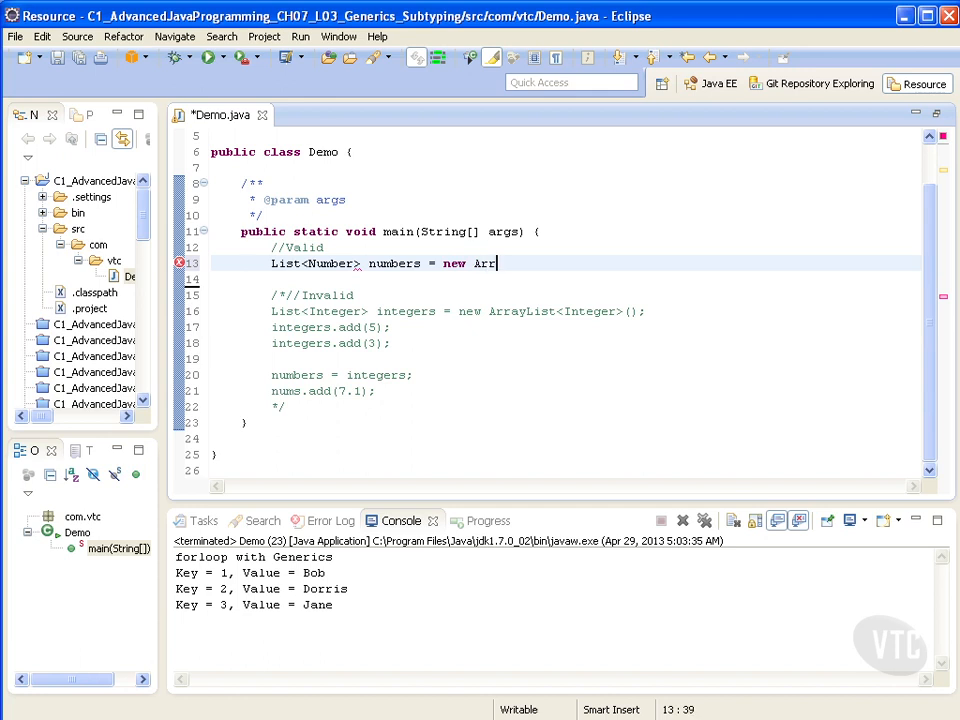
pyautogui.write('ayL')
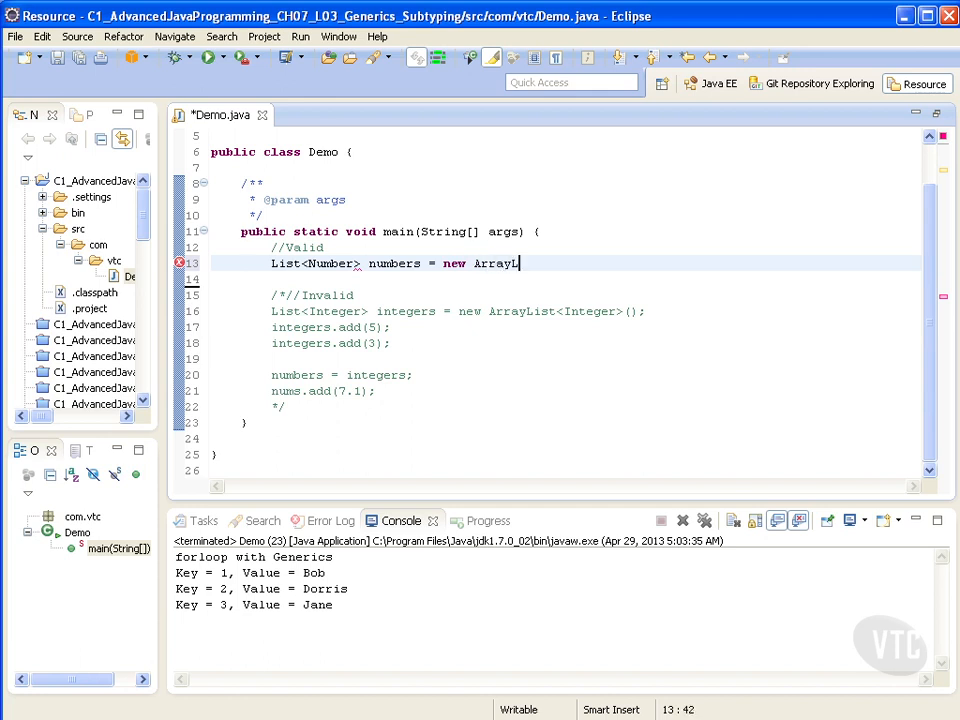
pyautogui.write('ist')
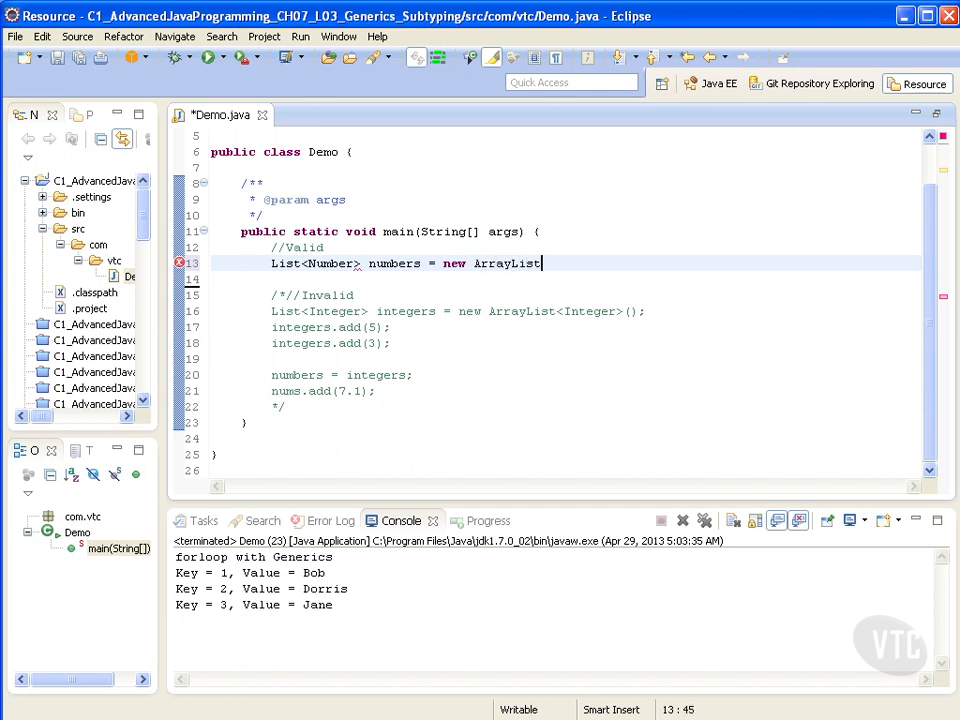
pyautogui.write('<Number>();')
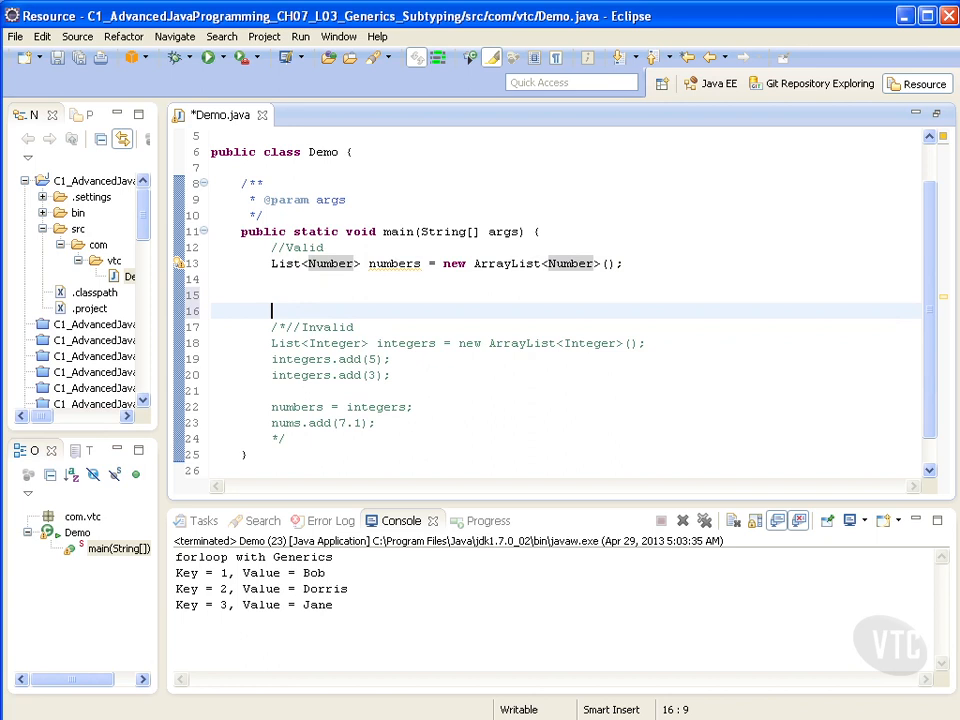
# Add numbers.add(5); and numbers.add(7.1), then start a System.out line.
pyautogui.write('num')
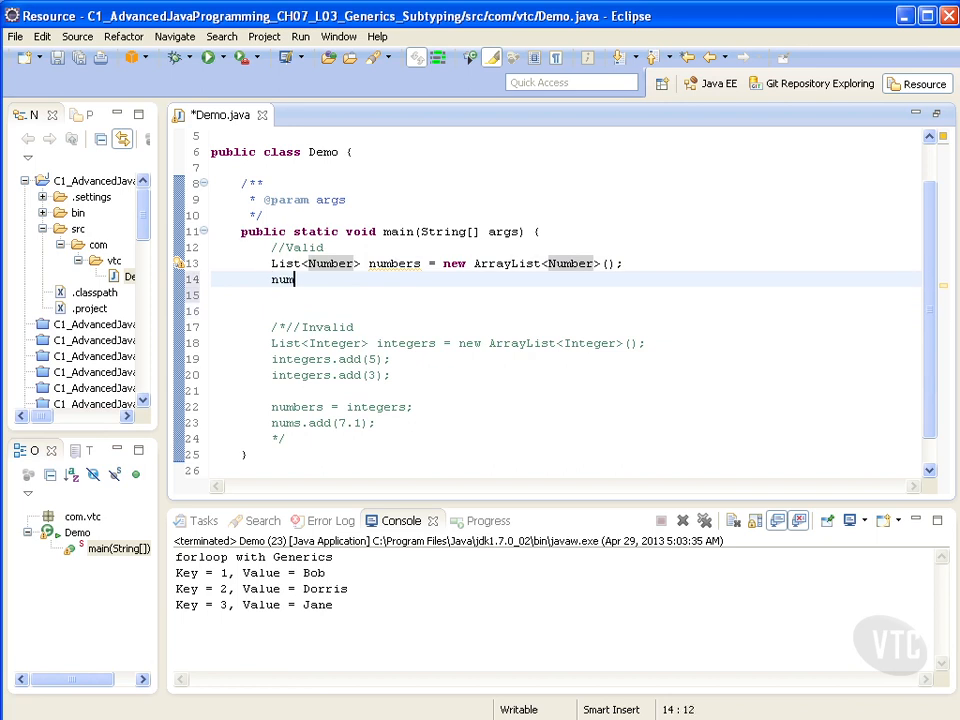
pyautogui.write('bers.add(5)/')
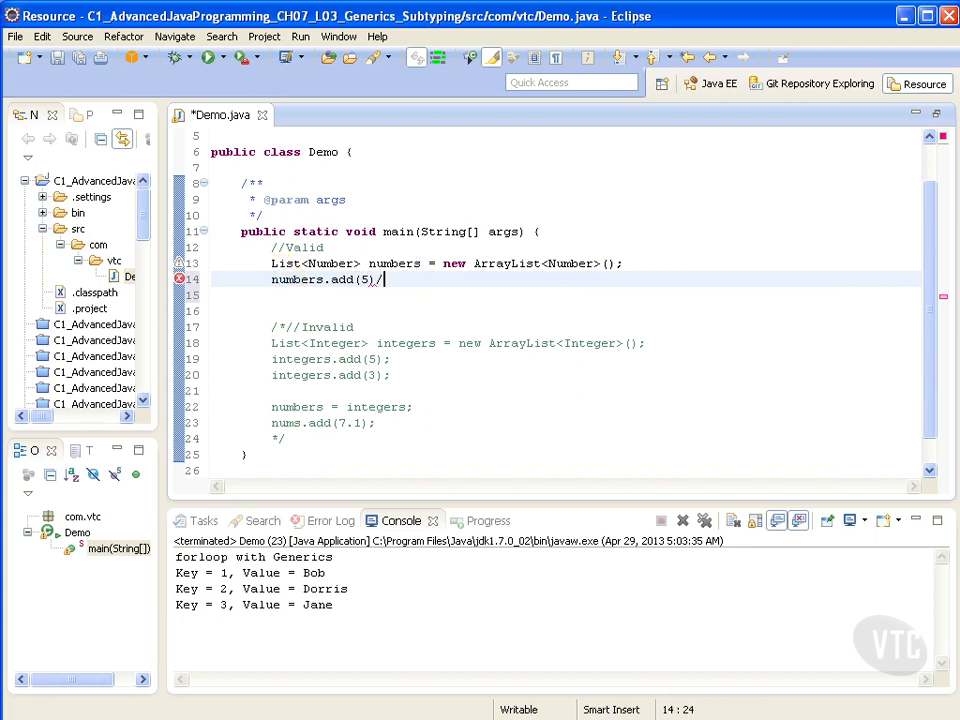
pyautogui.write(';')
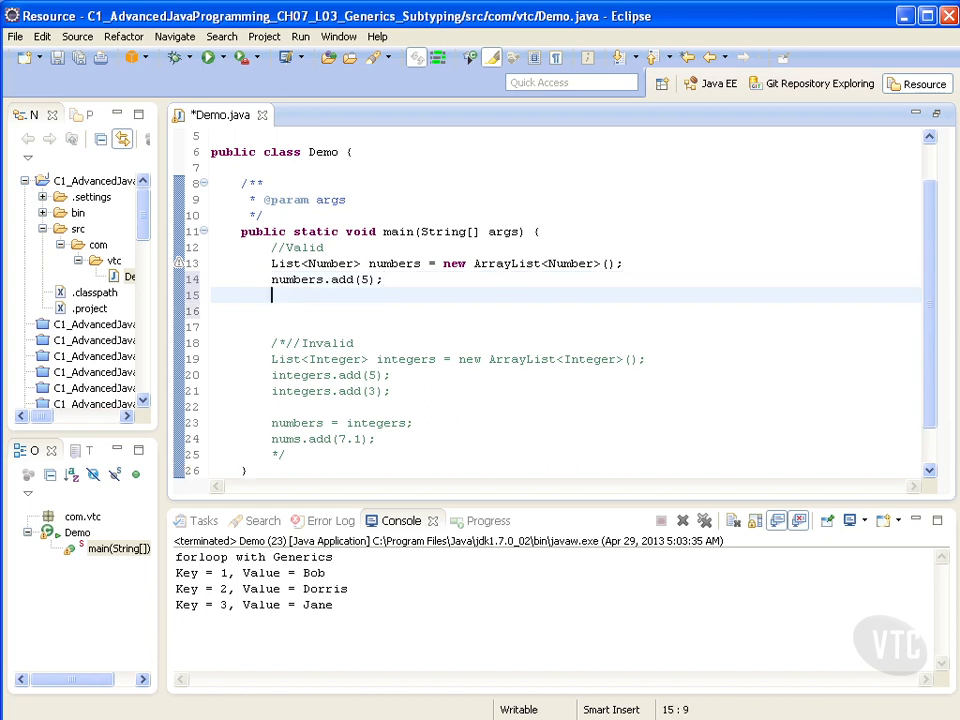
pyautogui.write('numbers.add(7.1);')
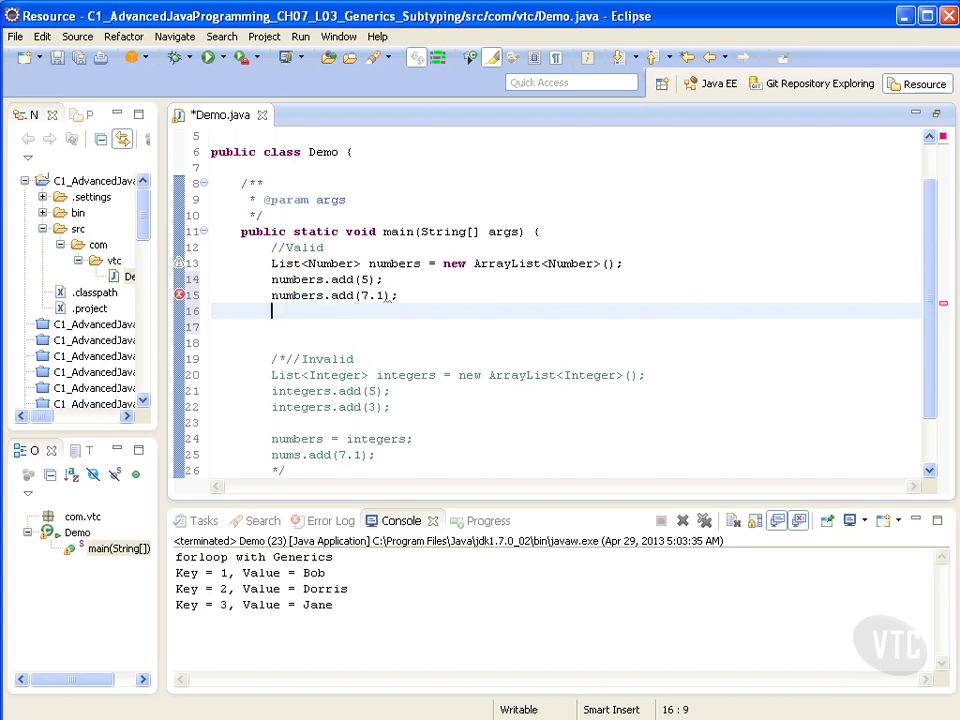
pyautogui.write('System.out.')
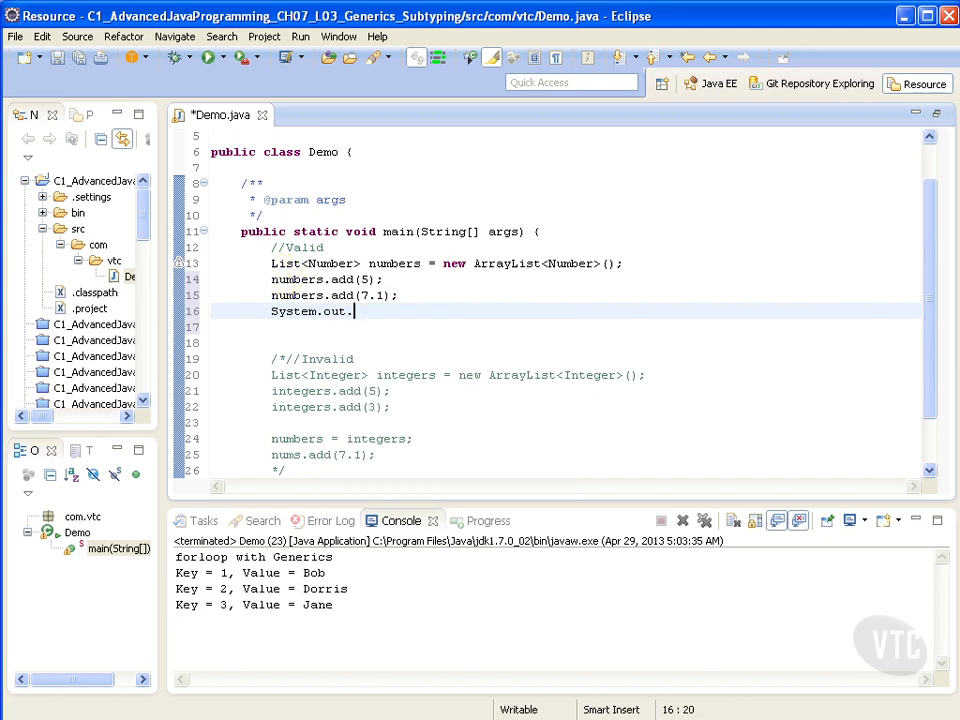
# Complete System.out.println("numbers="+numbers.toString()); and save Demo.java.
pyautogui.write('print')
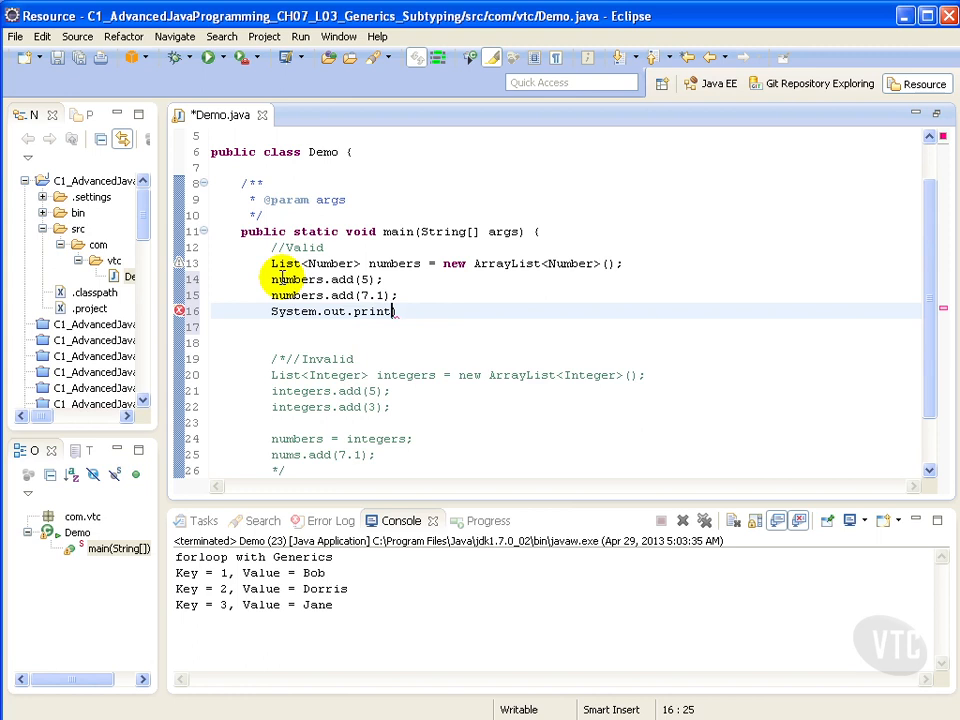
pyautogui.write('ln')
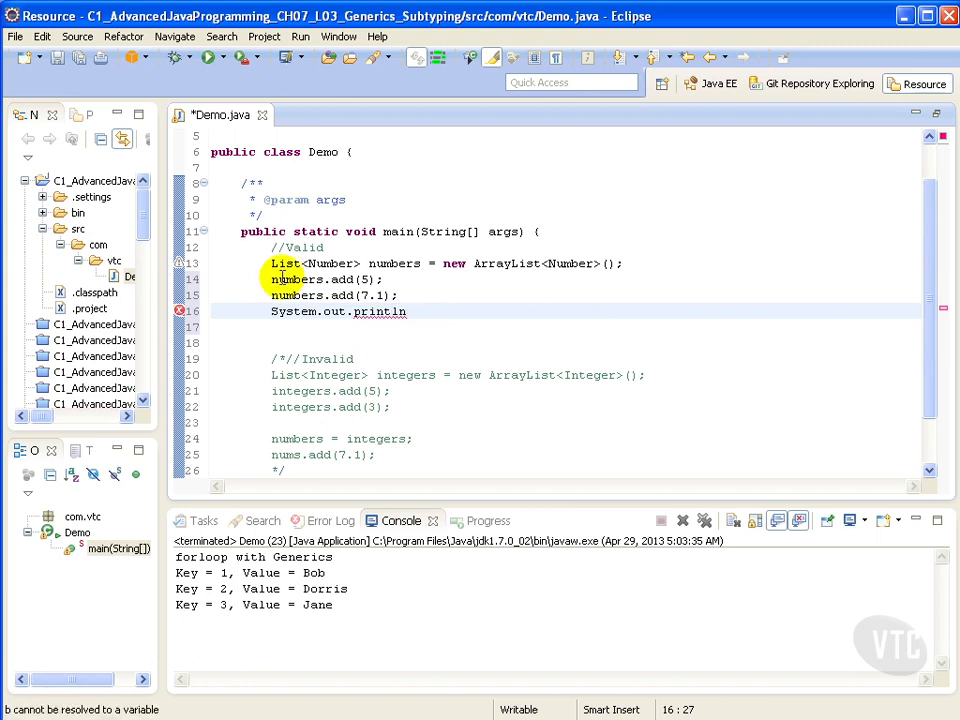
pyautogui.write('"")')
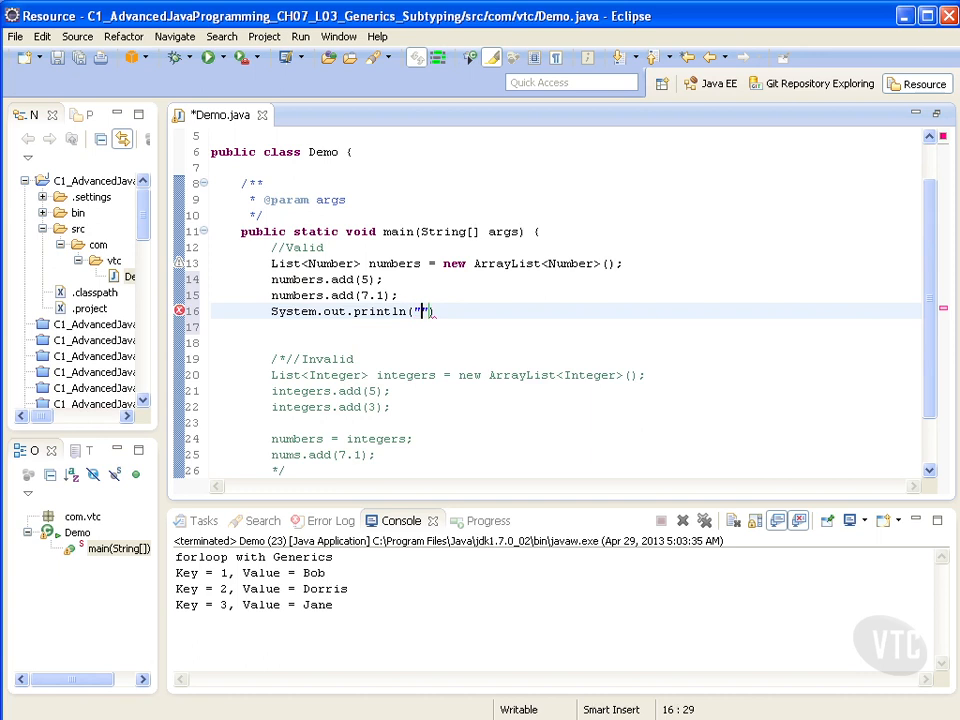
pyautogui.write('nums')
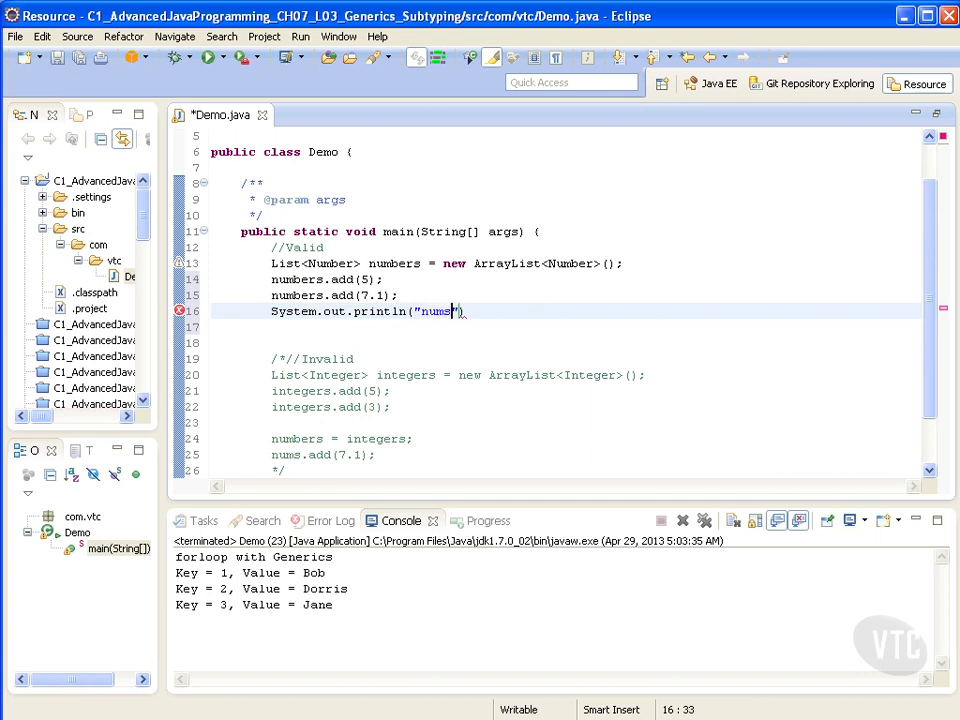
pyautogui.write('ers')
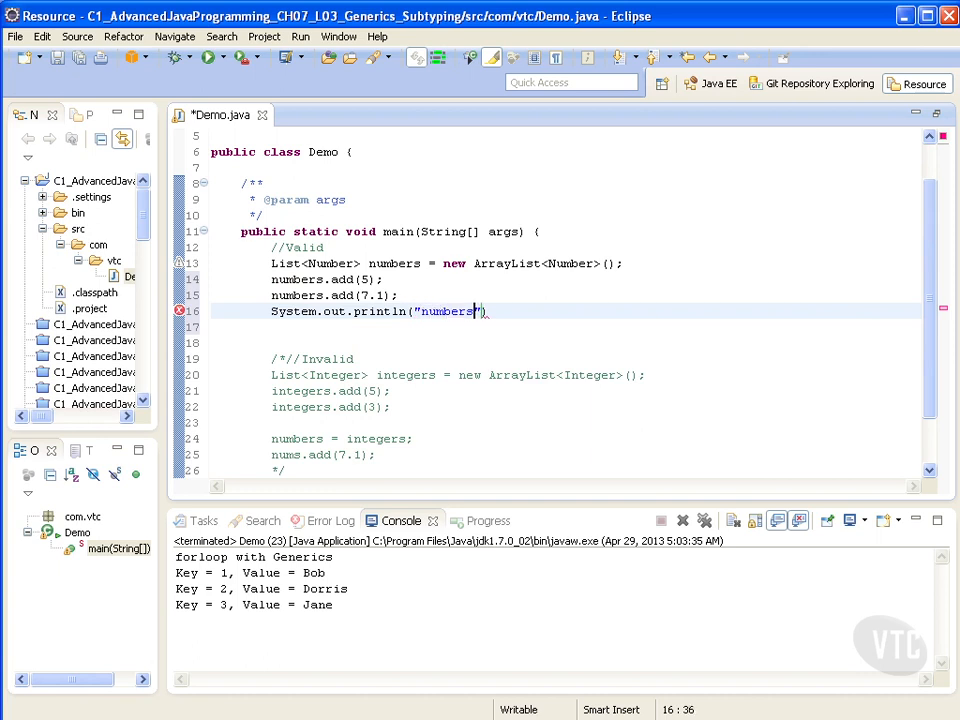
pyautogui.write('=')
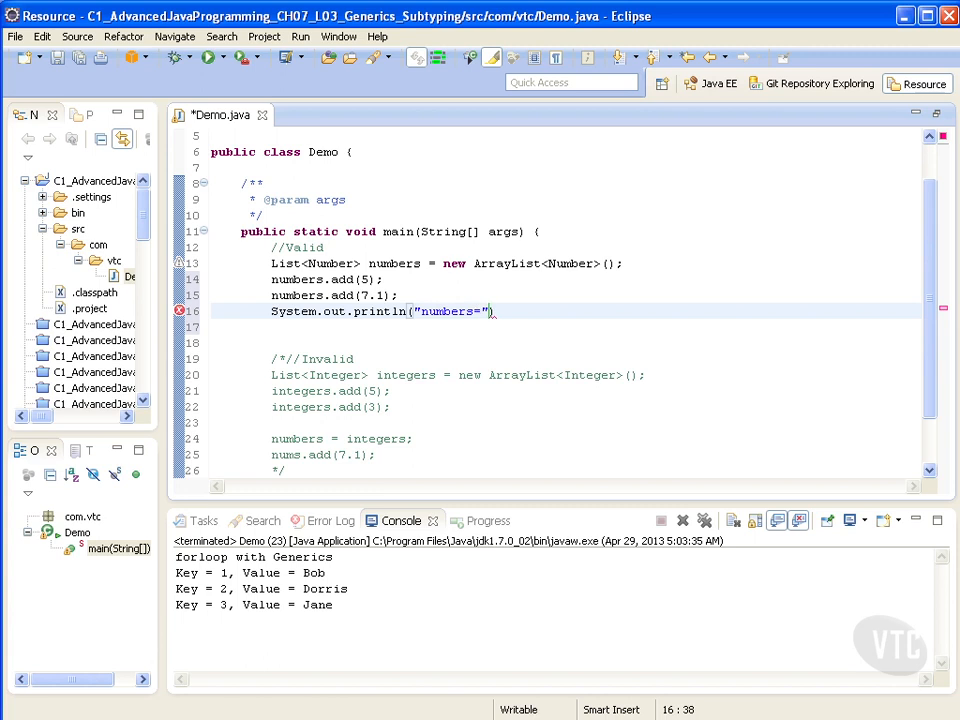
pyautogui.write('+n')
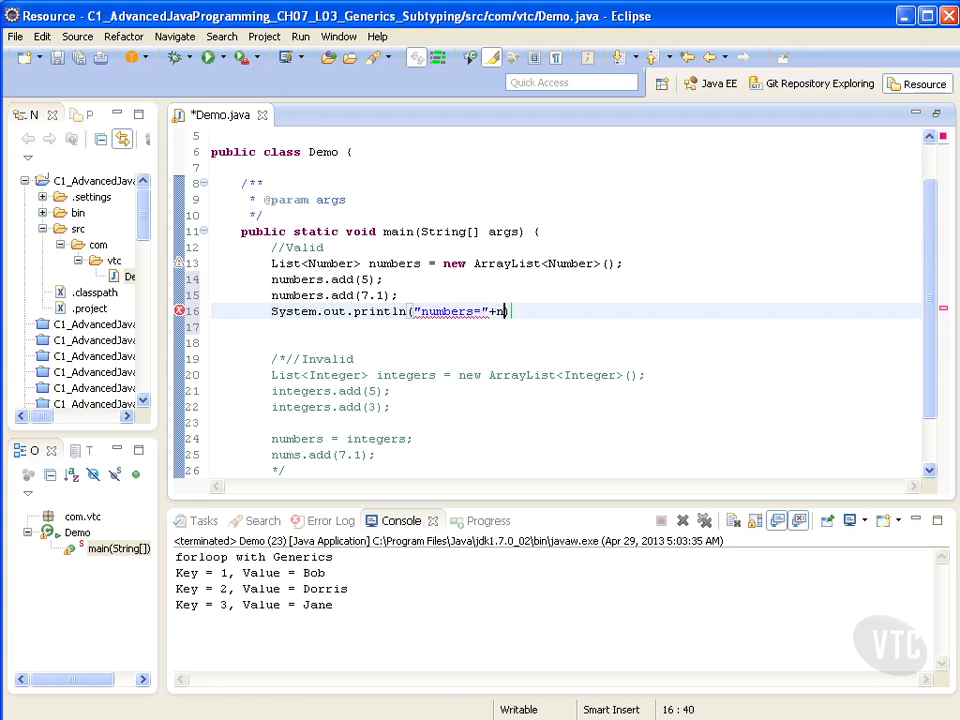
pyautogui.write('umbers.toString(')
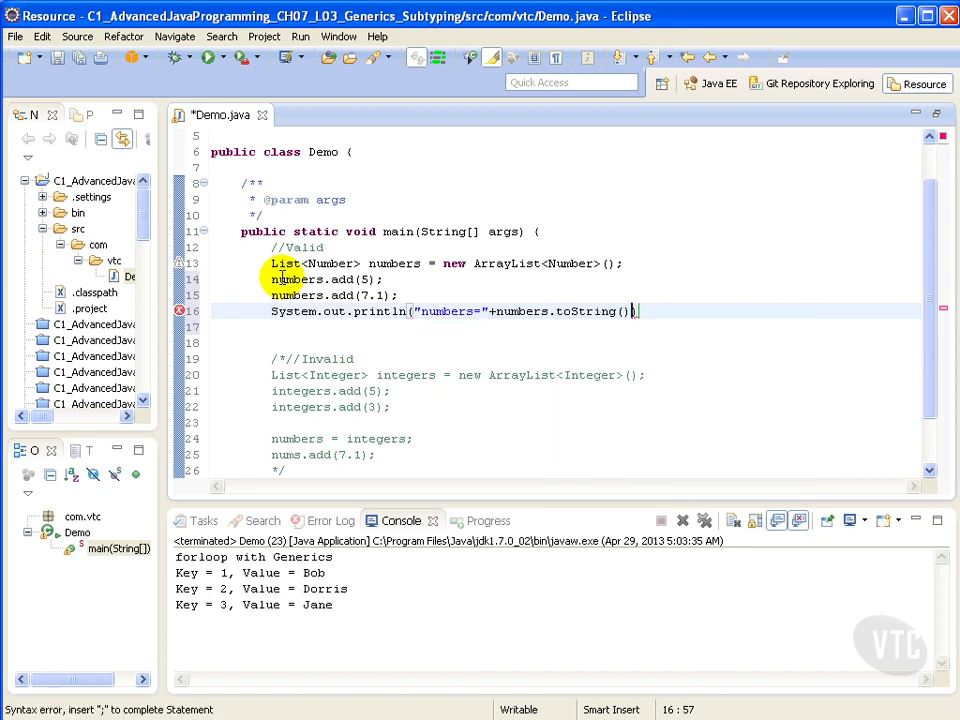
pyautogui.write(';')
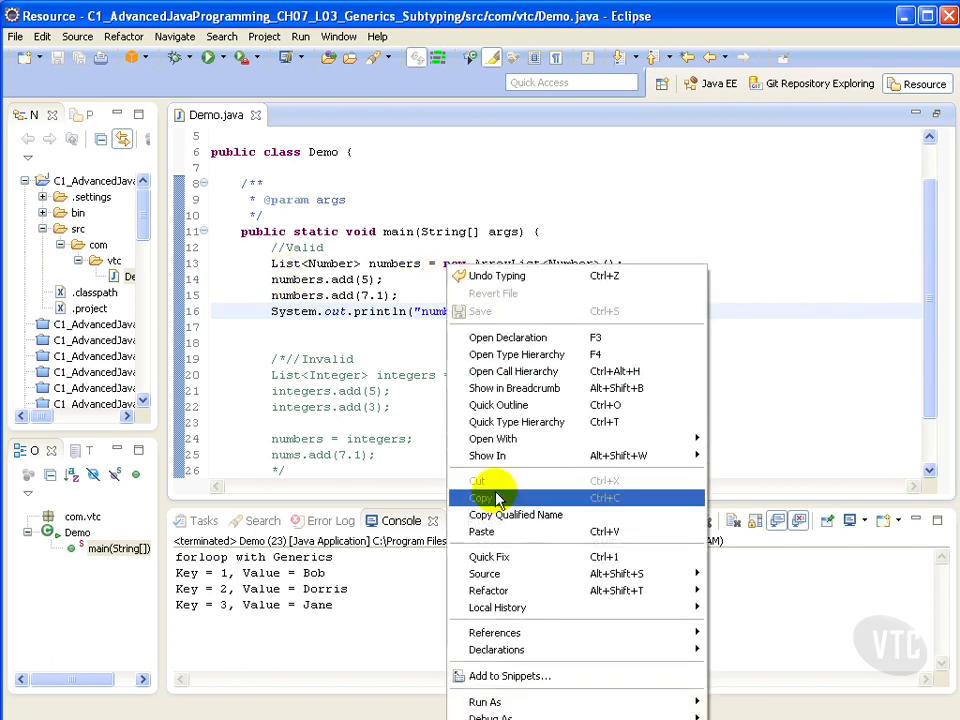
pyautogui.moveTo(485, 701)
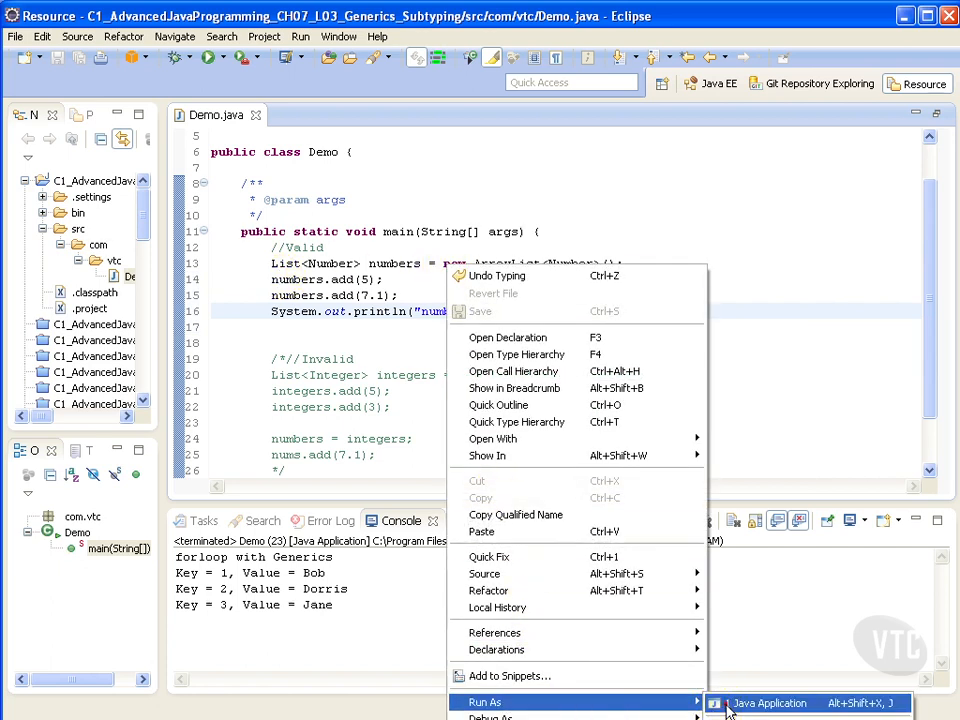
# Run Demo as a Java application, printing numbers=[5, 7.1].
pyautogui.click(770, 700)
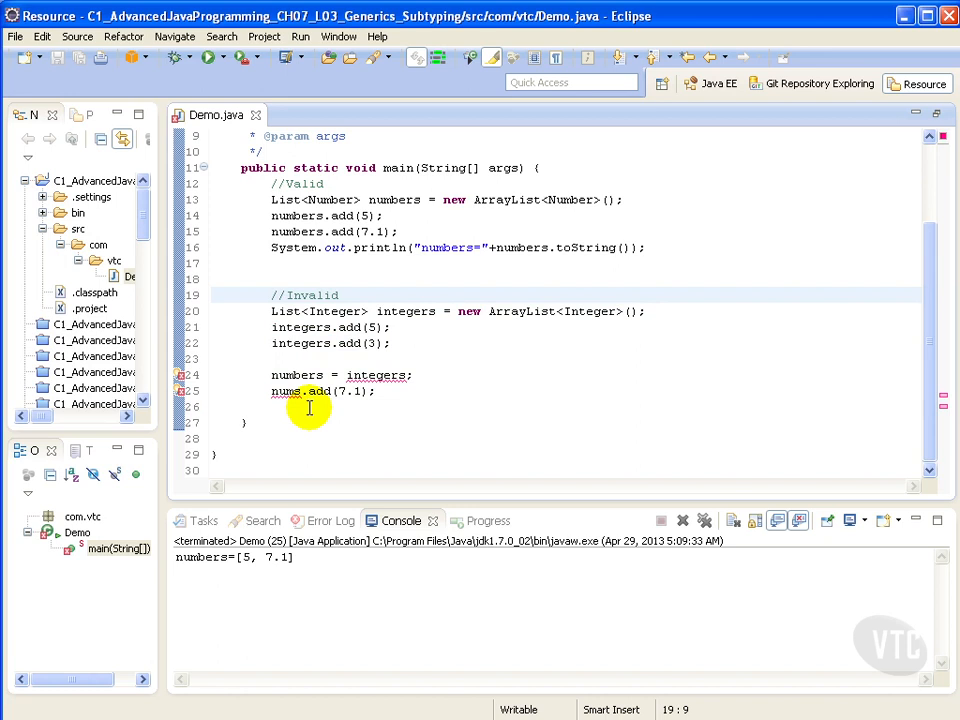
# Uncomment the //Invalid block so numbers = integers and nums.add(7.1) show errors.
pyautogui.click(644, 311)
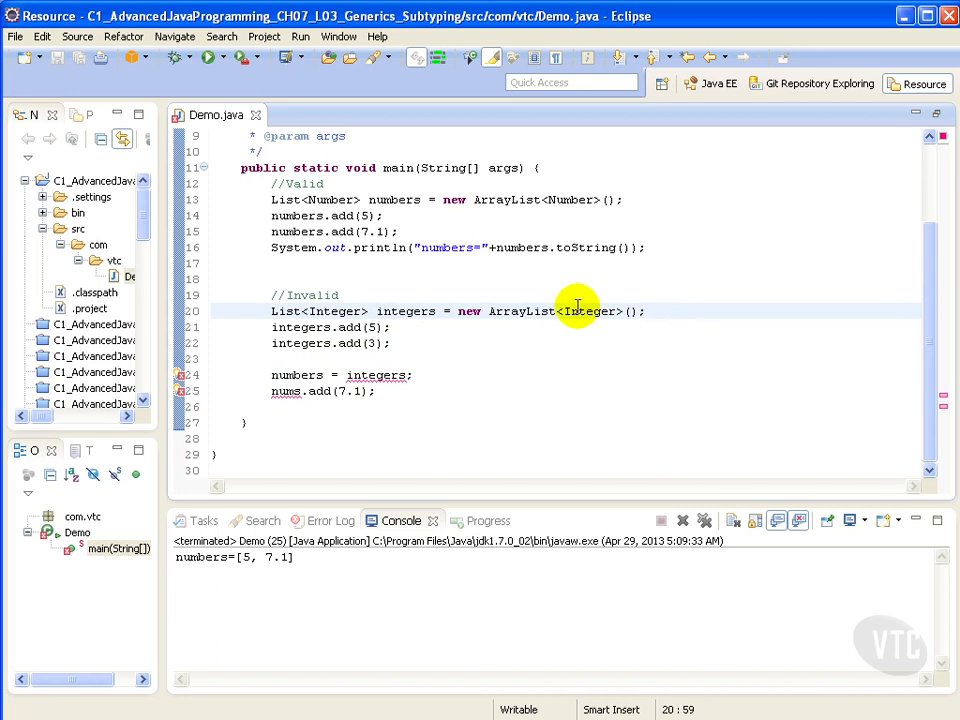
pyautogui.doubleClick(590, 311)
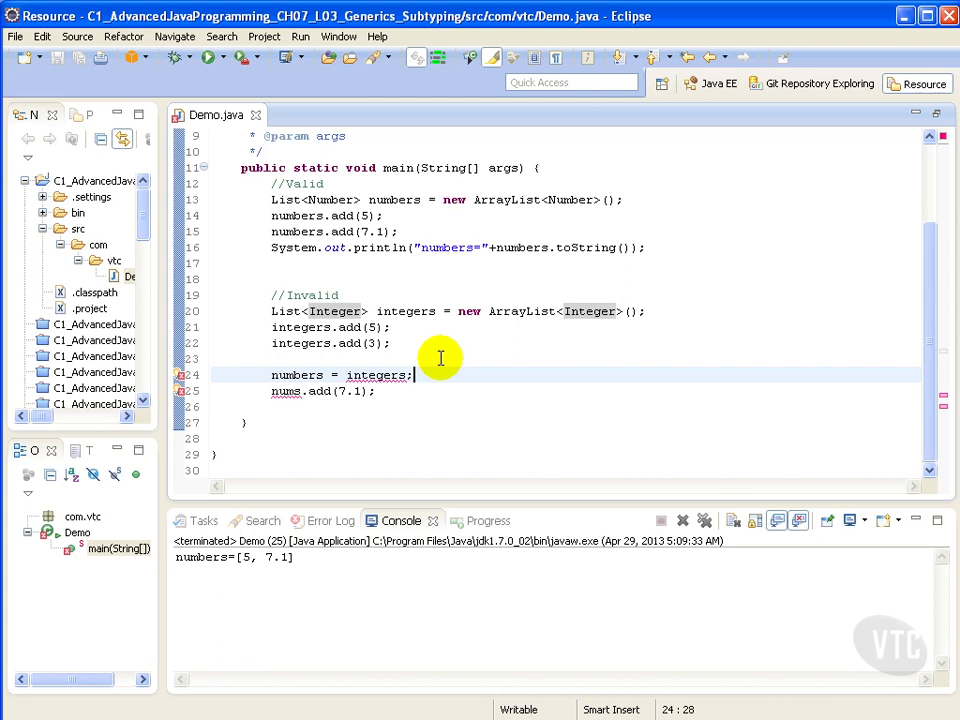
pyautogui.moveTo(446, 366)
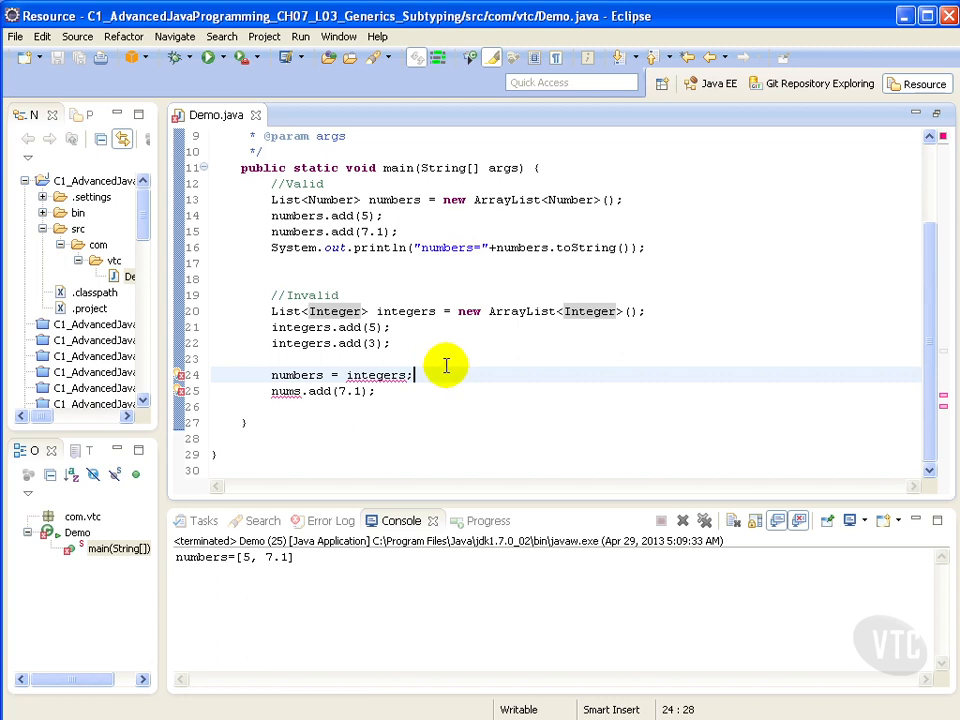
pyautogui.moveTo(210, 375)
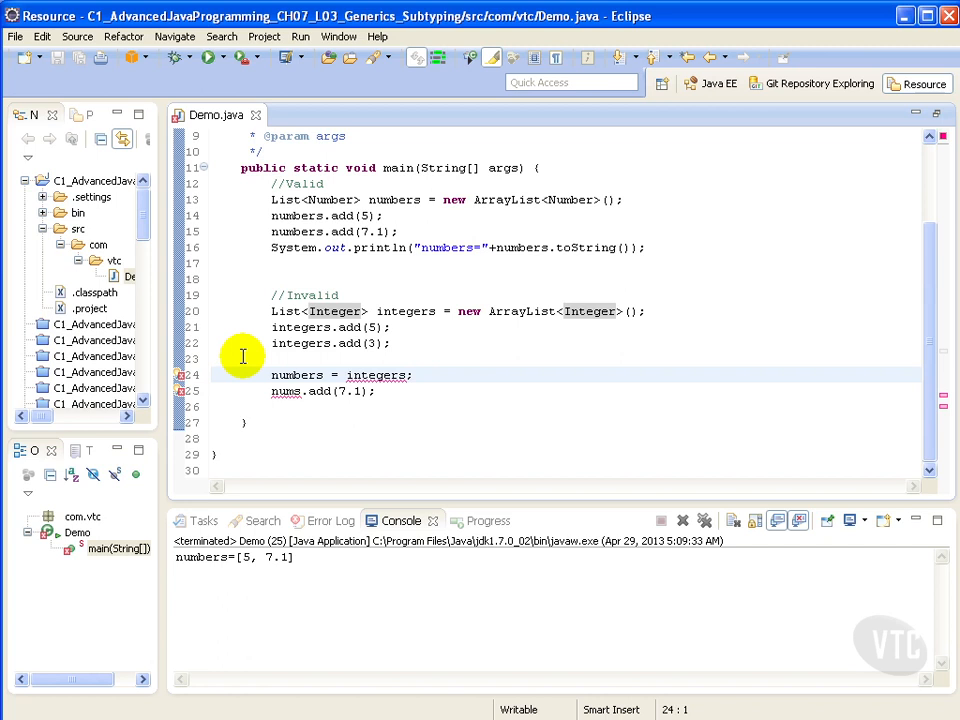
pyautogui.moveTo(363, 387)
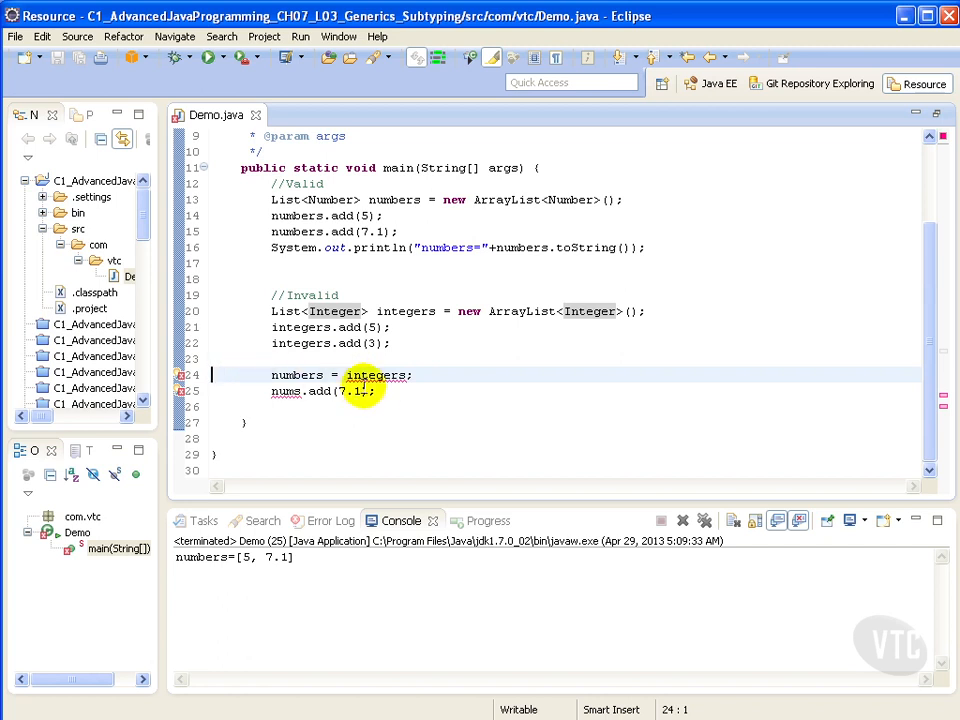
pyautogui.click(396, 391)
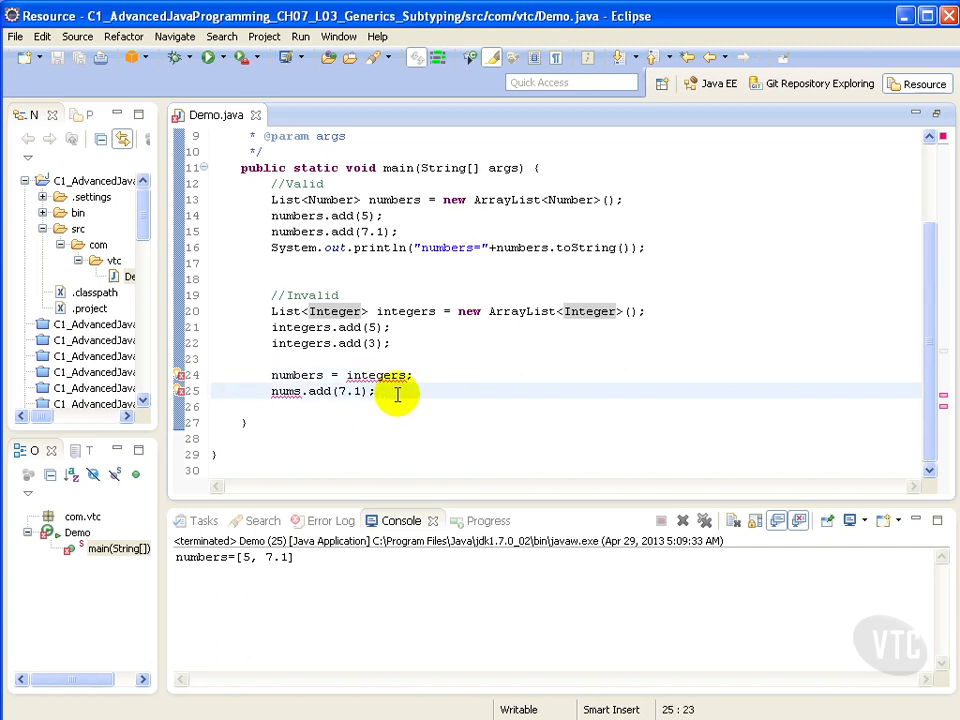